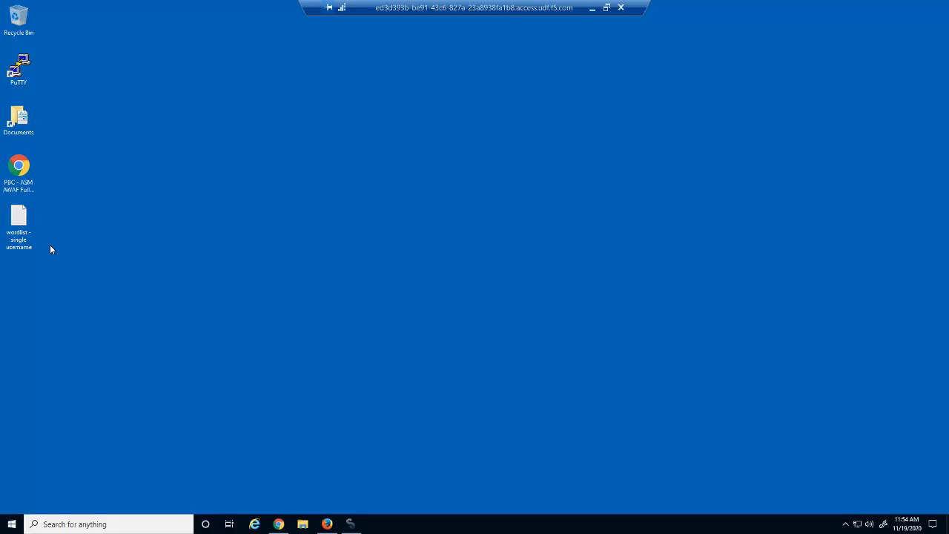
Step: Open and scroll through the username-password wordlist file, then close it
double_click(19, 215)
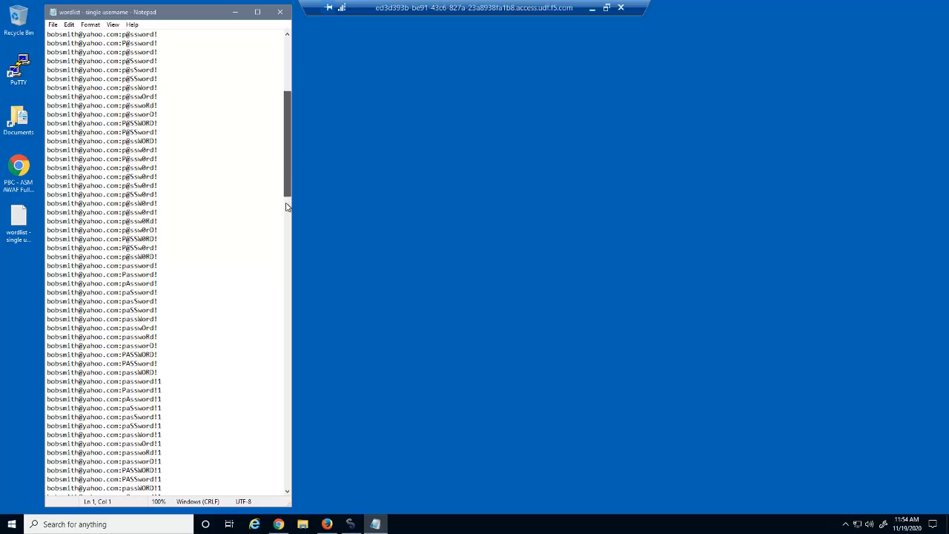
scroll("down", 3)
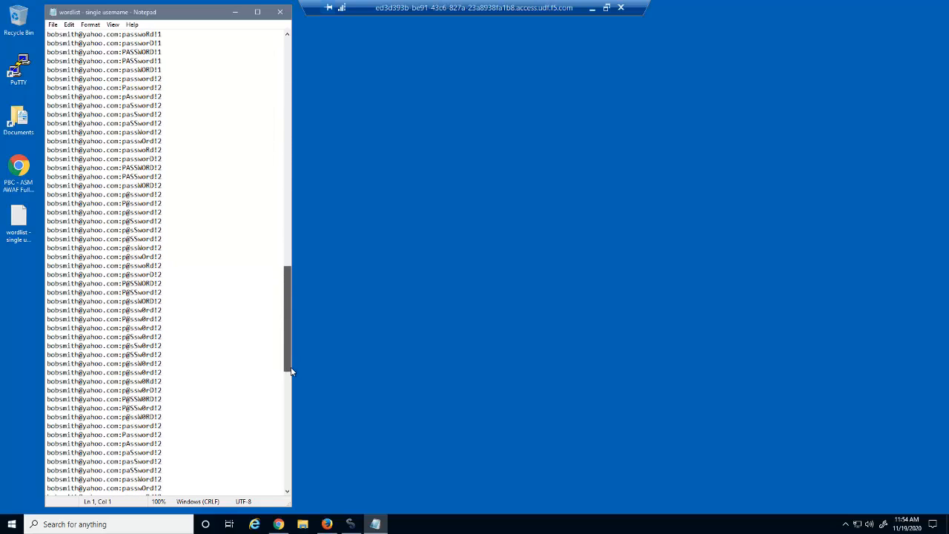
scroll("down", 3)
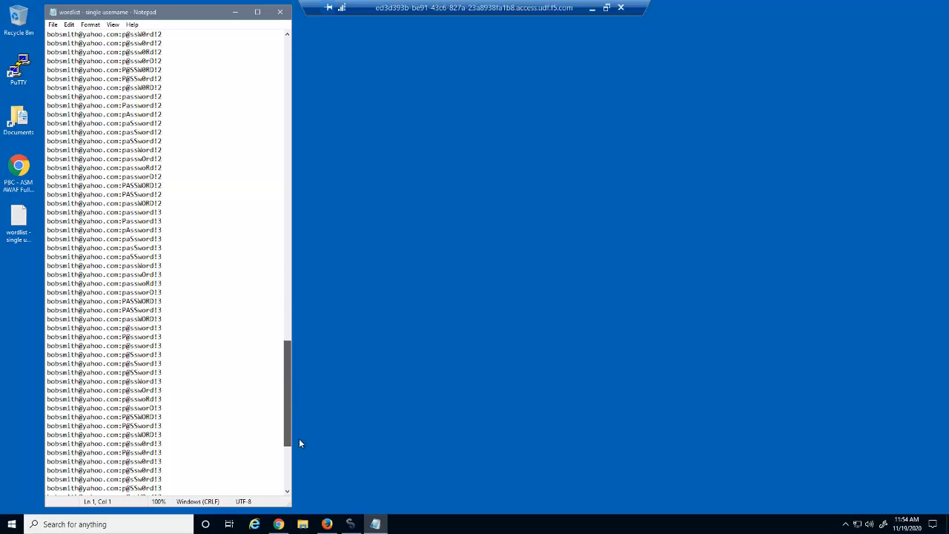
scroll("down", 3)
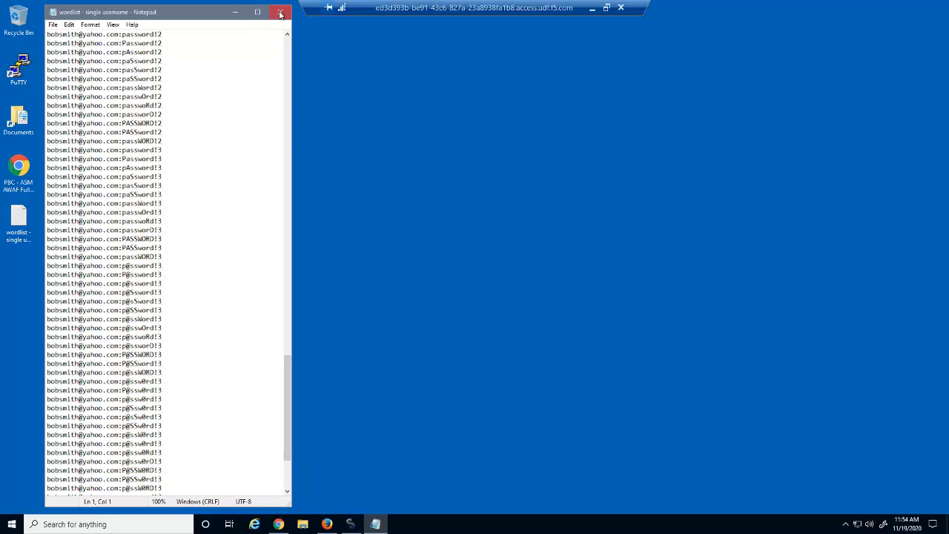
left_click(281, 12)
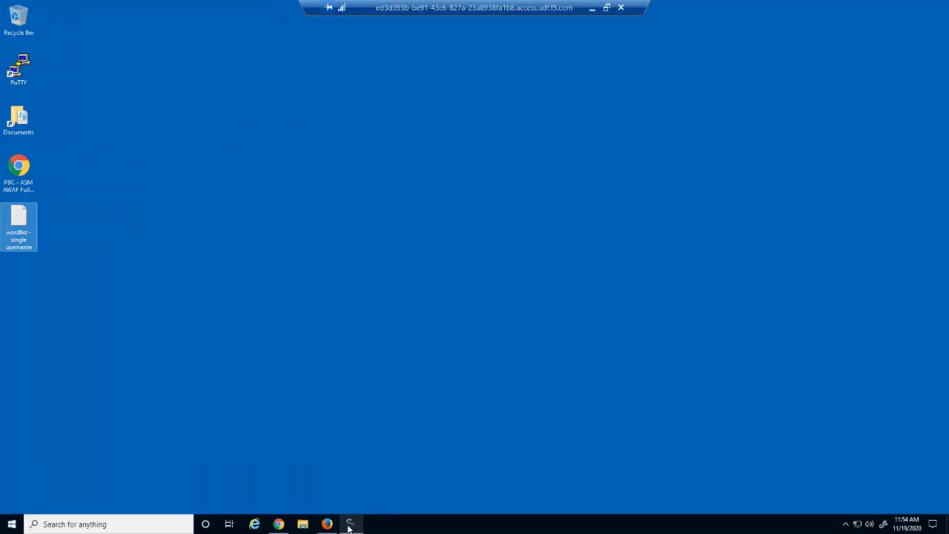
Step: In Sentry MBA, load the single-username wordlist as 221 combos and show Start Settings
left_click(351, 524)
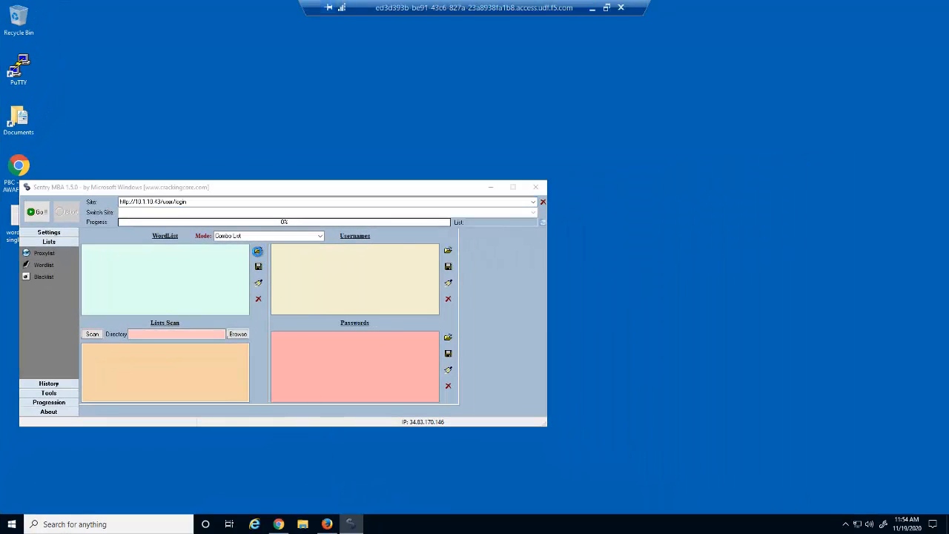
left_click(258, 251)
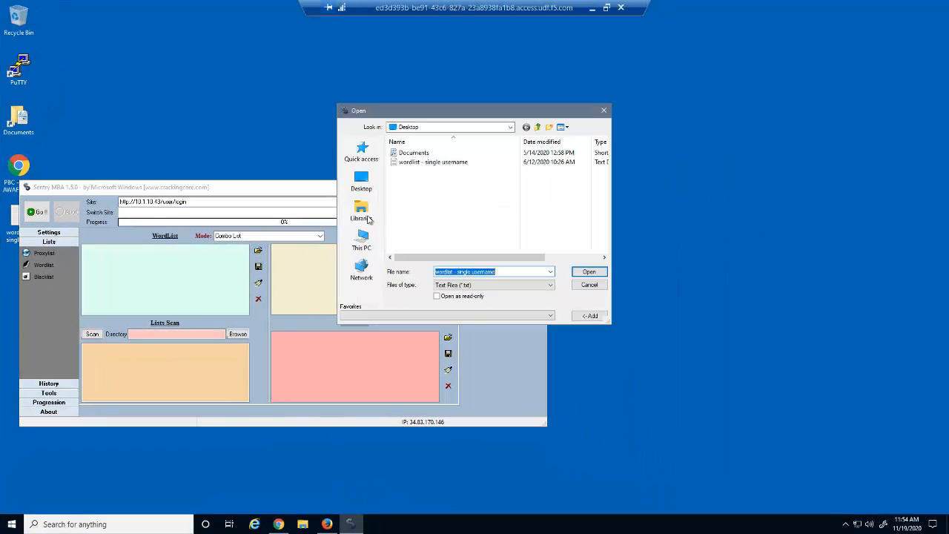
left_click(589, 271)
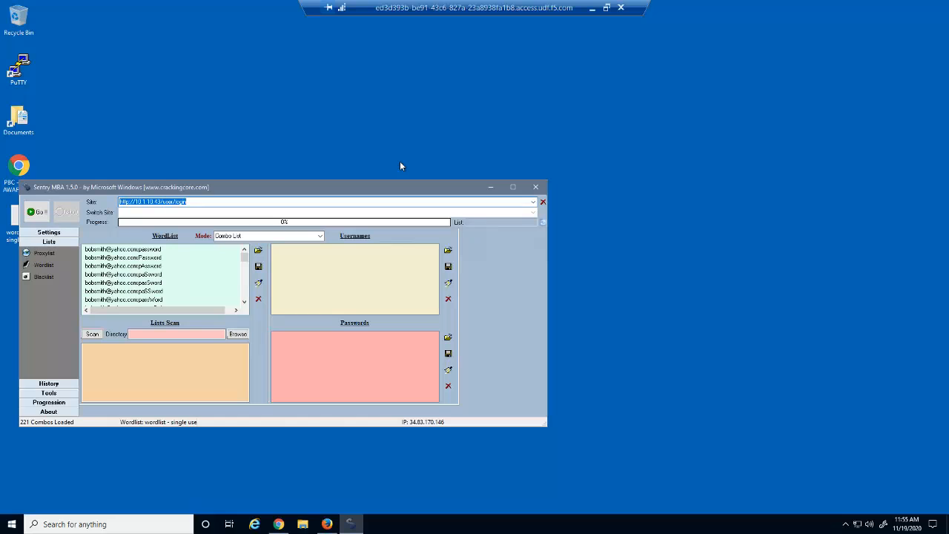
mouse_move(122, 188)
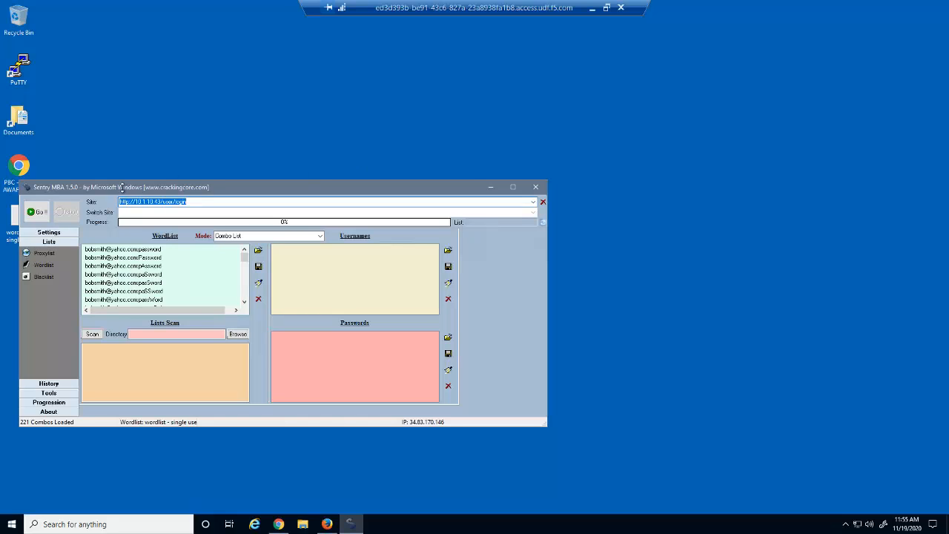
left_click(35, 212)
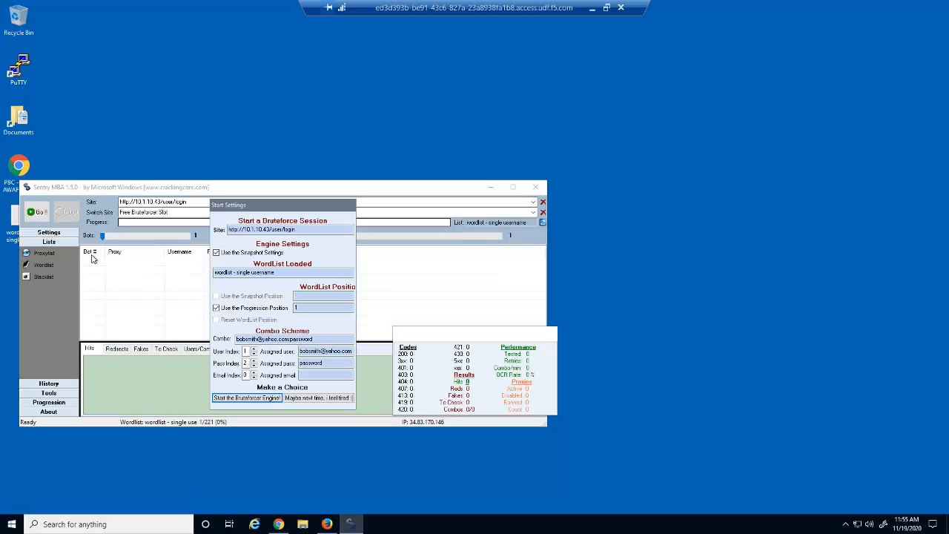
left_click(246, 398)
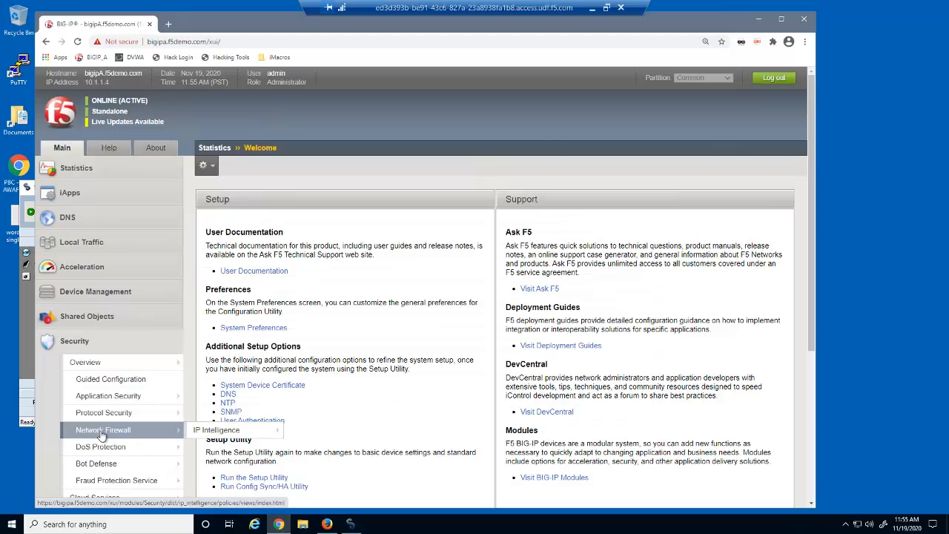
Step: Scroll the request log and show details of the /user/login request with status 302
scroll("down", 3)
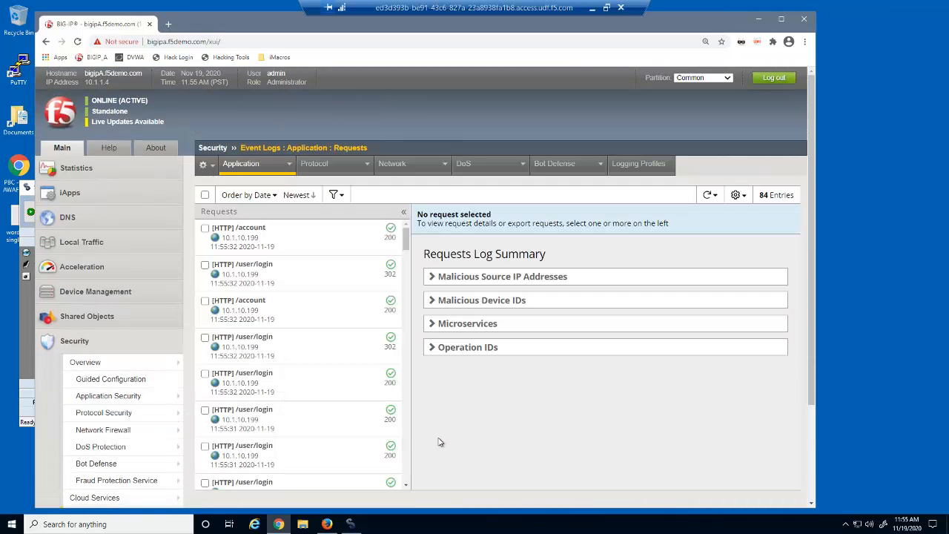
scroll("down", 3)
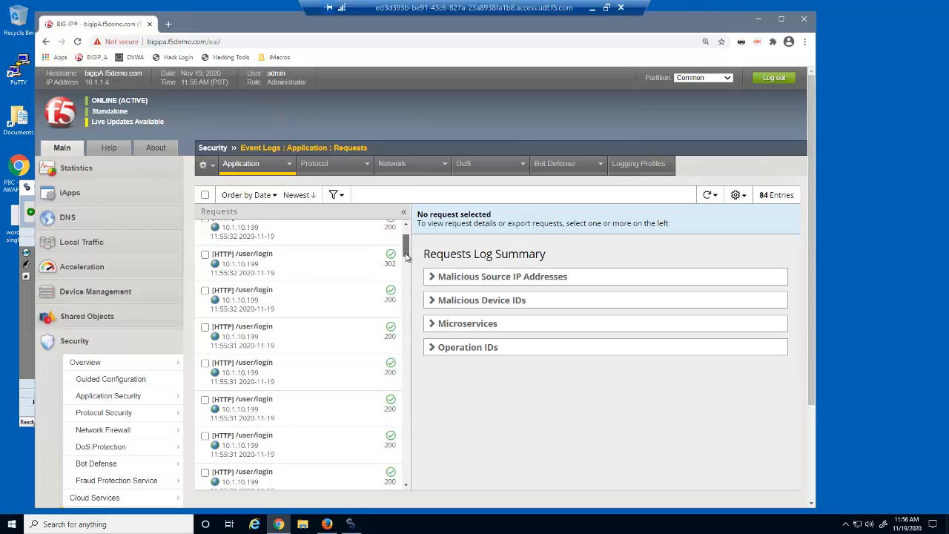
scroll("down", 3)
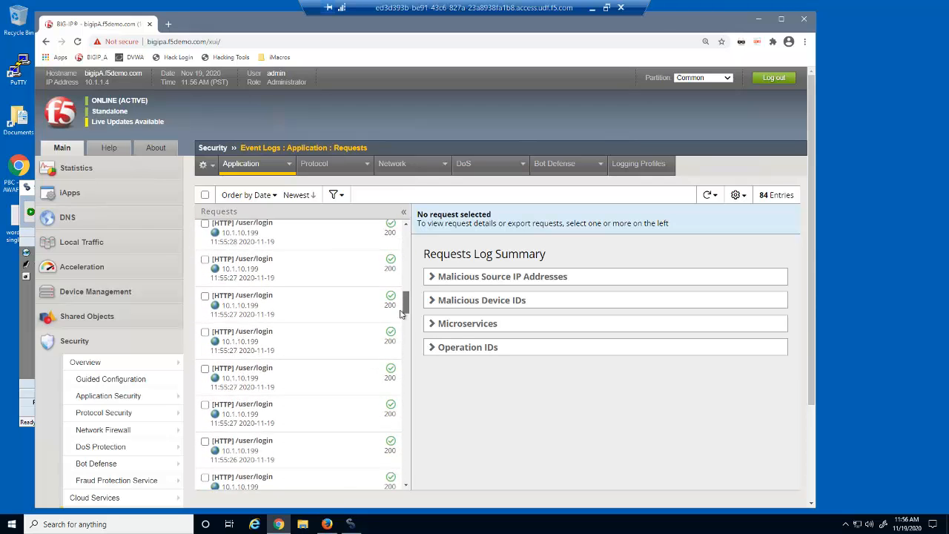
scroll("down", 3)
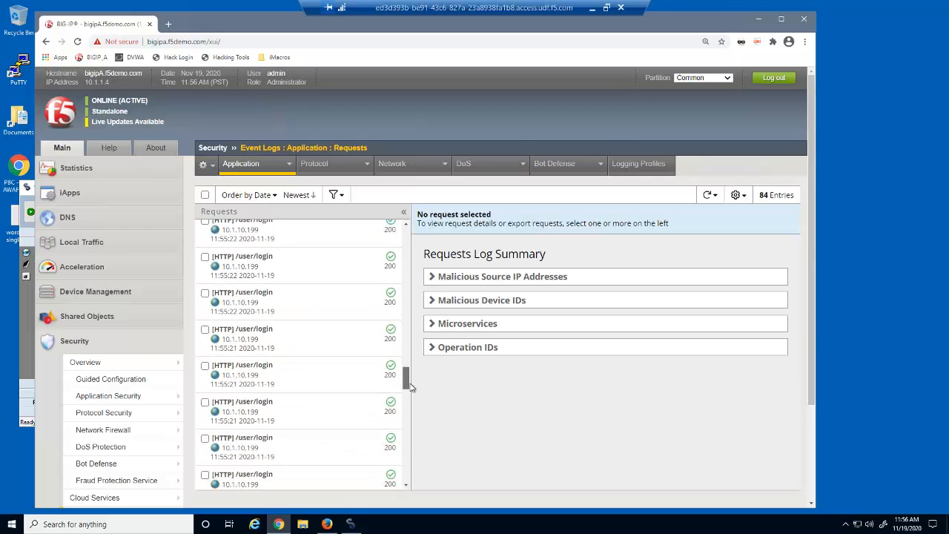
scroll("down", 3)
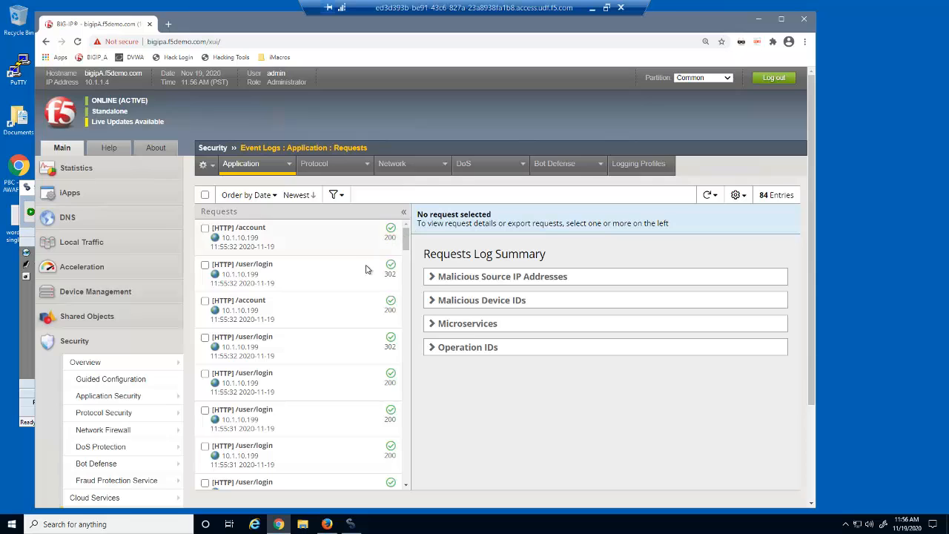
left_click(267, 273)
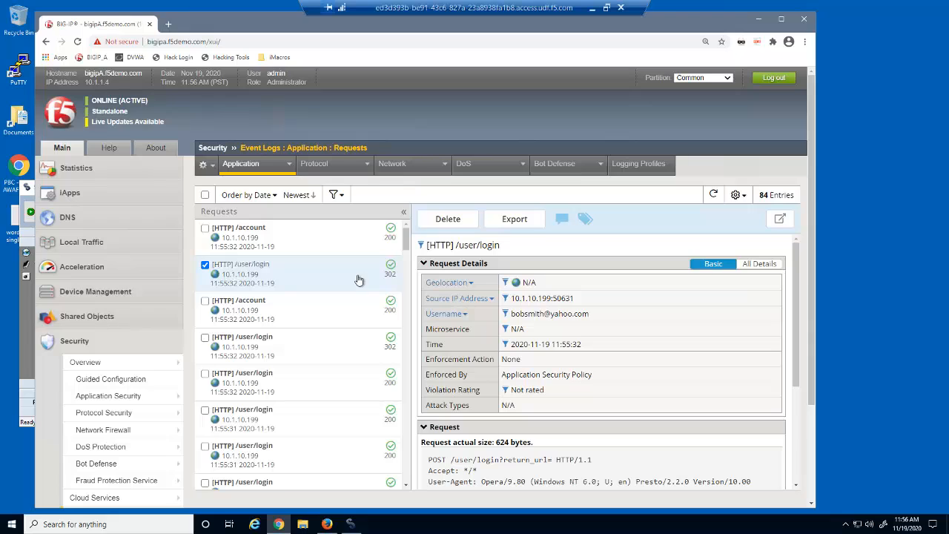
Step: Show details of an earlier /user/login attack request in the Requests list
left_click(759, 263)
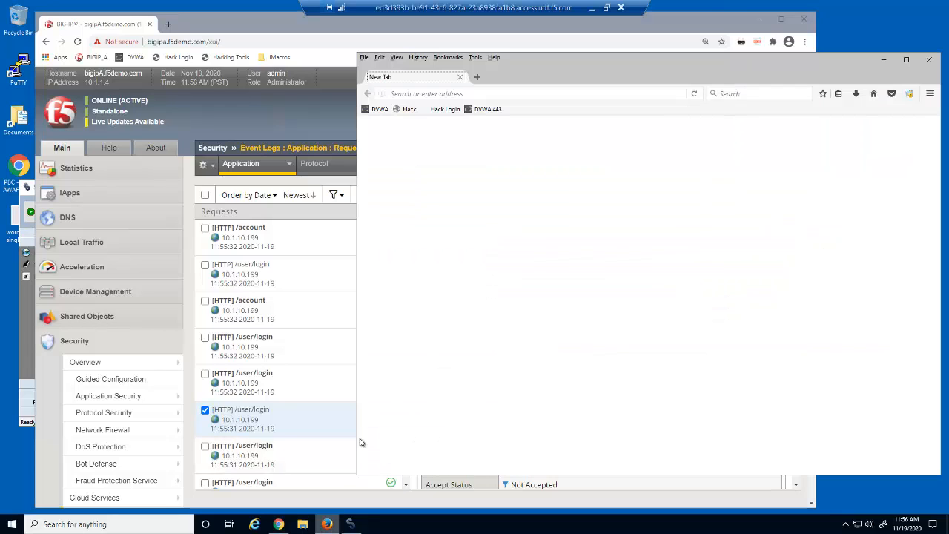
left_click(445, 109)
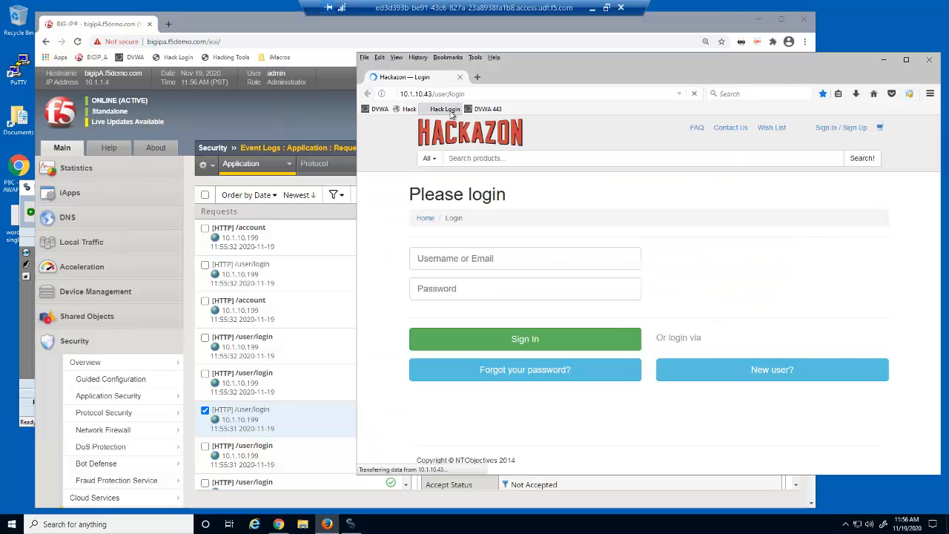
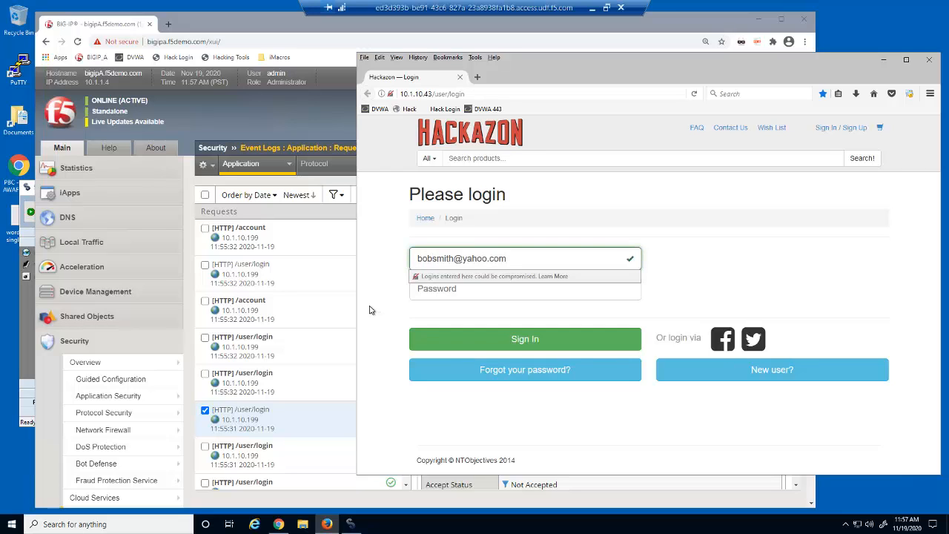
type("•")
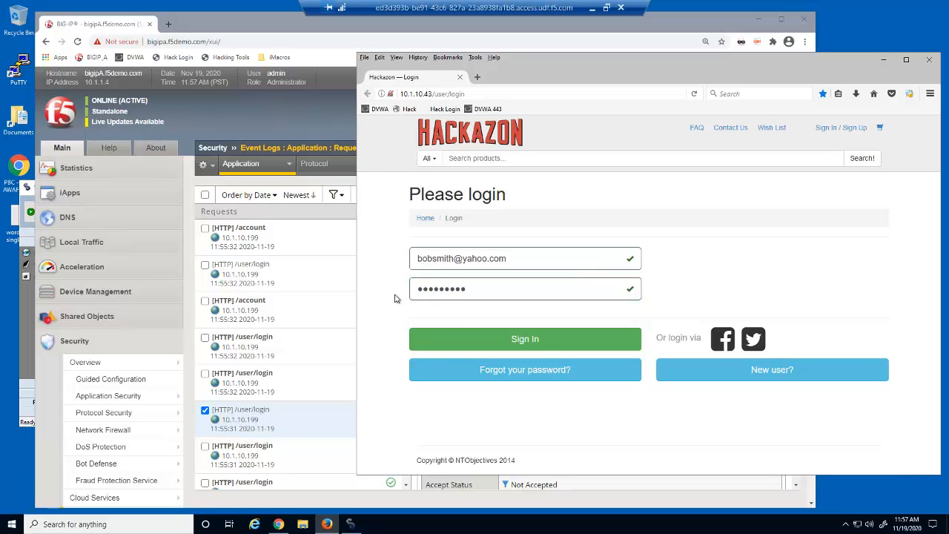
left_click(525, 338)
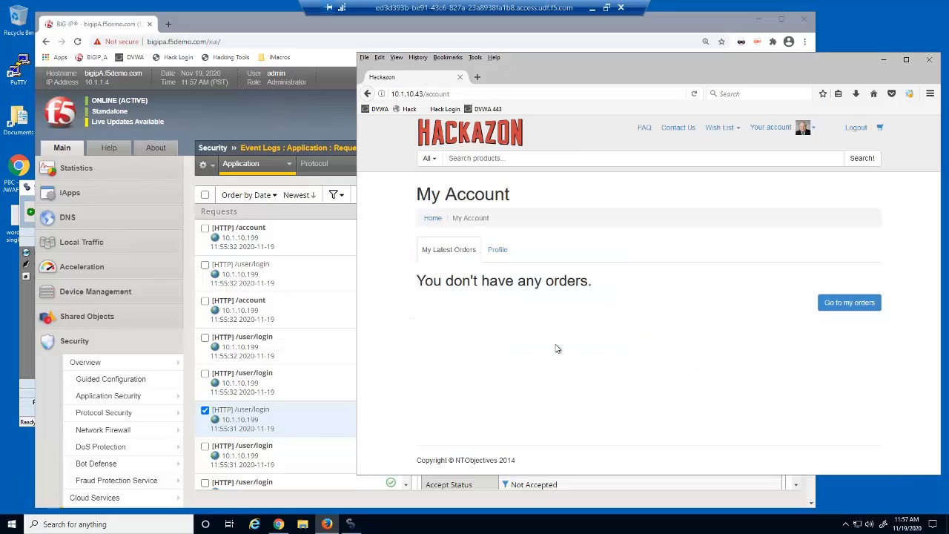
left_click(498, 249)
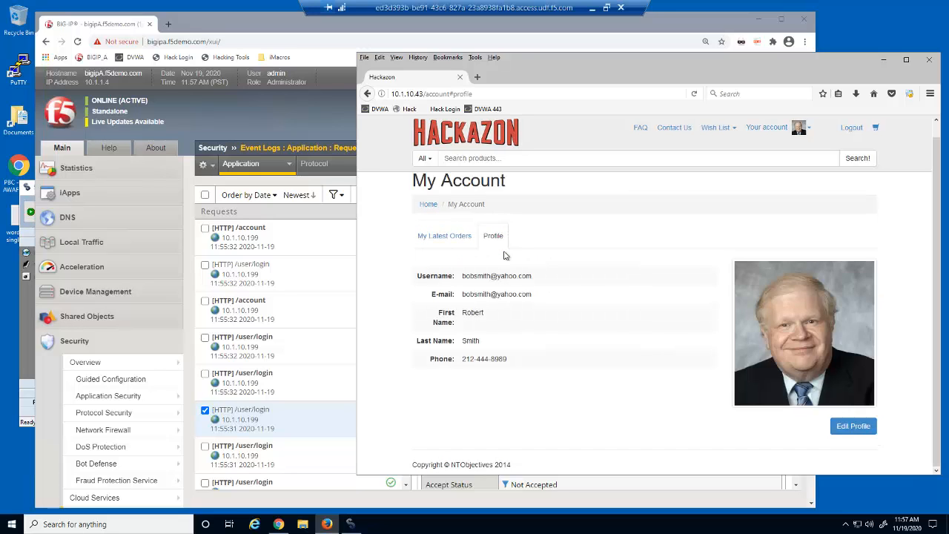
mouse_move(704, 222)
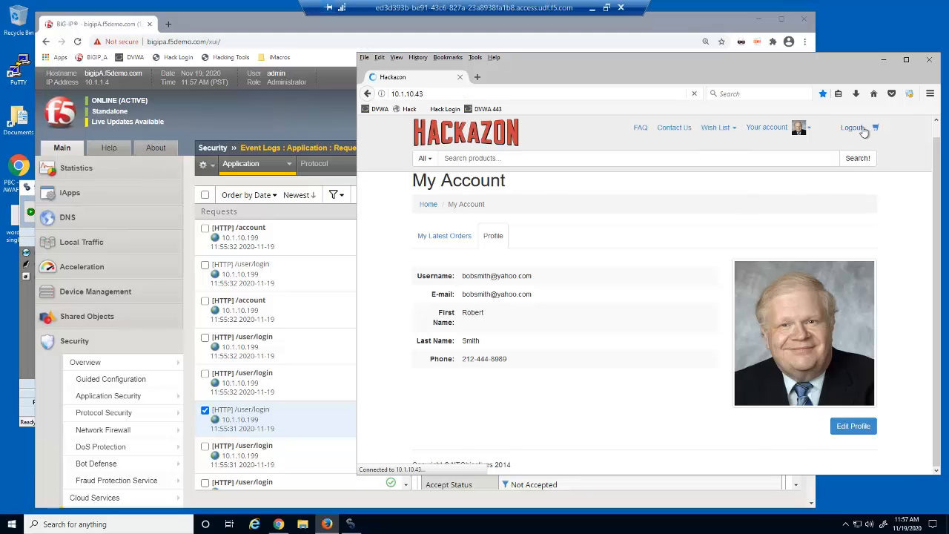
Step: Log out of the bobsmith account in Hackazon
left_click(852, 127)
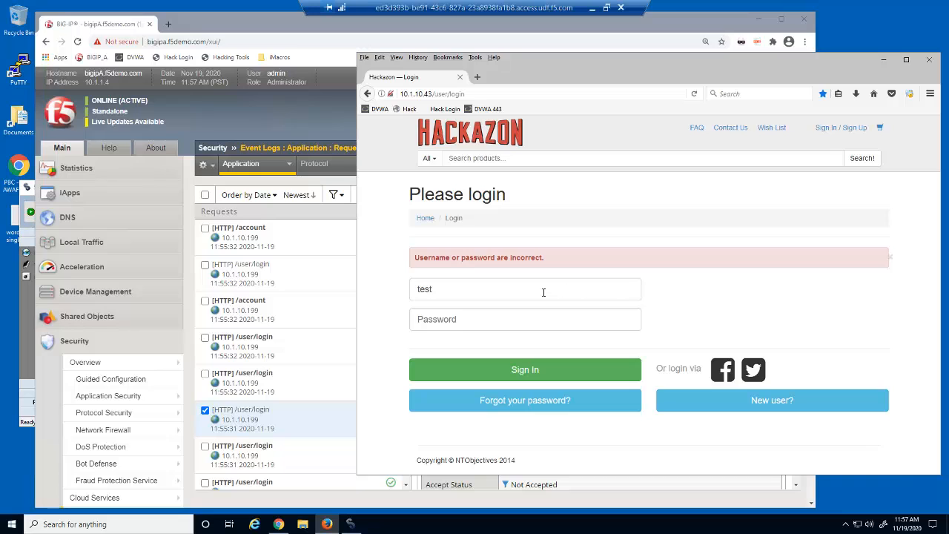
Step: Inspect the username field's HTML markup in the Firefox Inspector
right_click(525, 290)
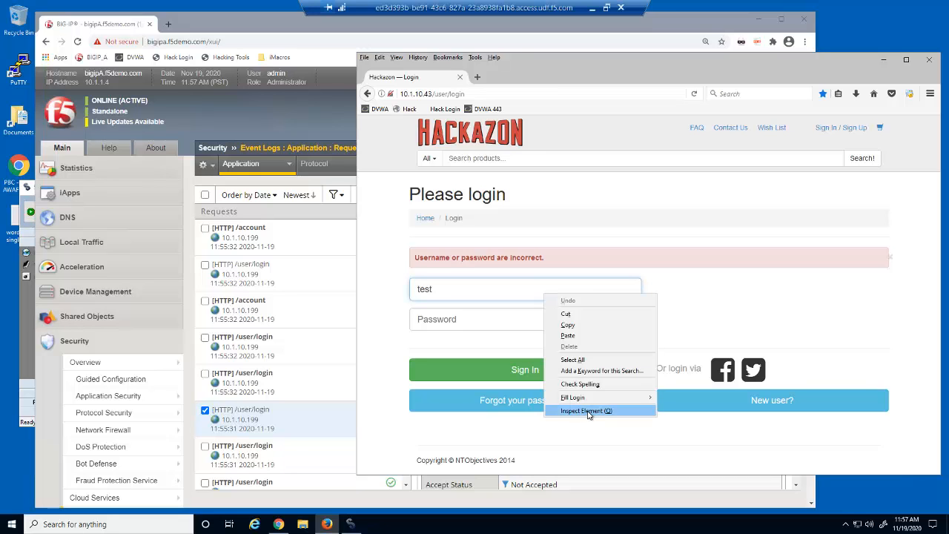
left_click(586, 411)
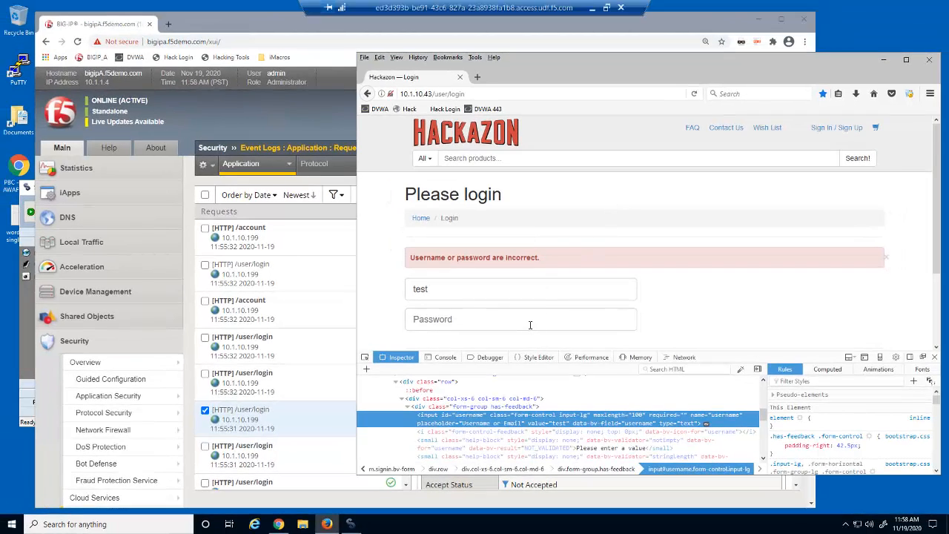
left_click(521, 319)
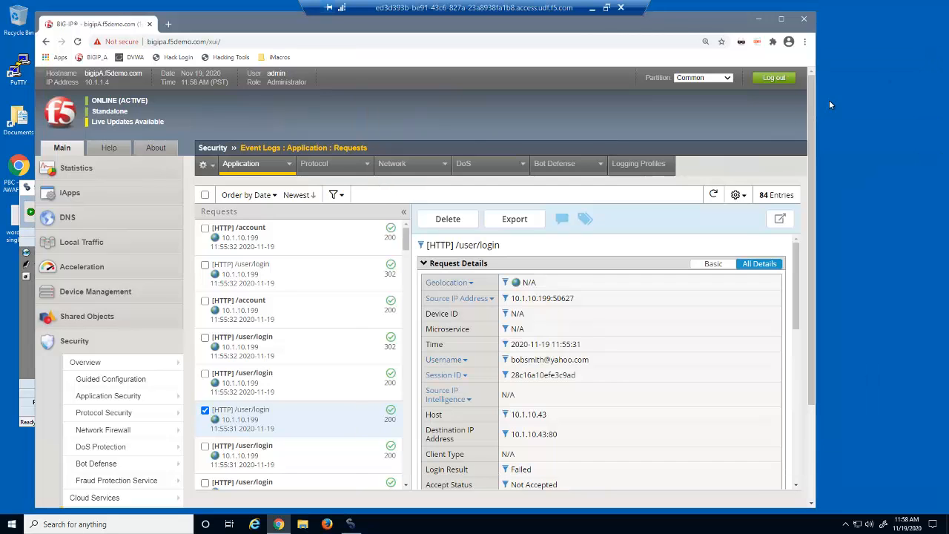
Step: Browse Local Traffic to the virtual server list and open the application security options
left_click(81, 241)
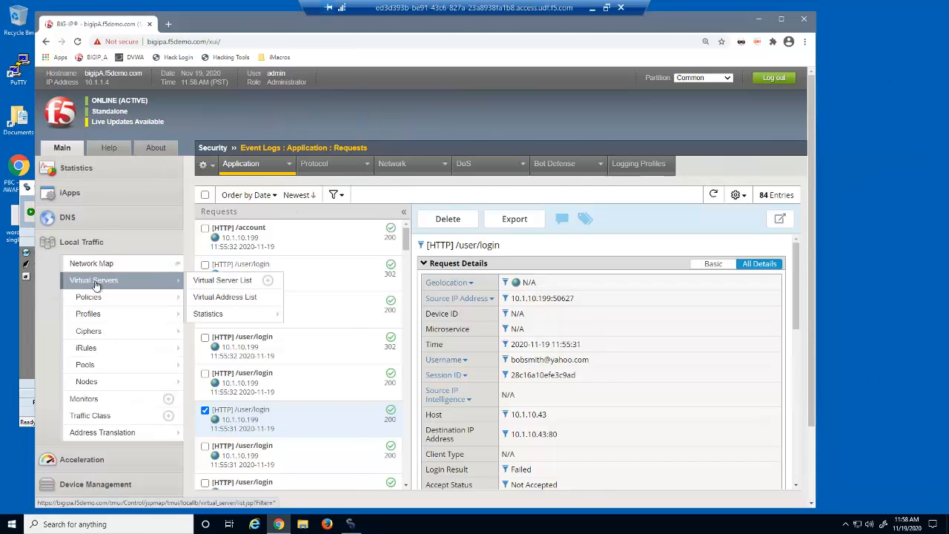
left_click(223, 279)
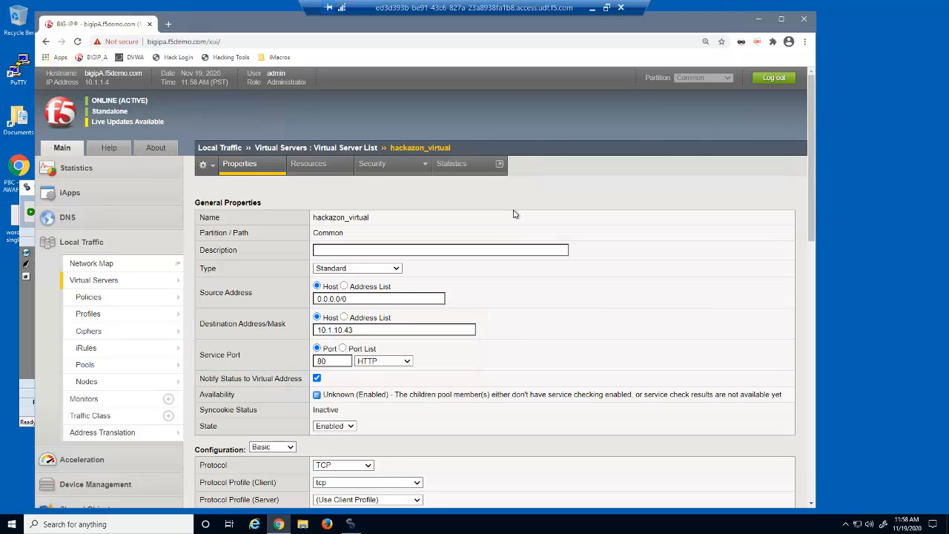
mouse_move(501, 213)
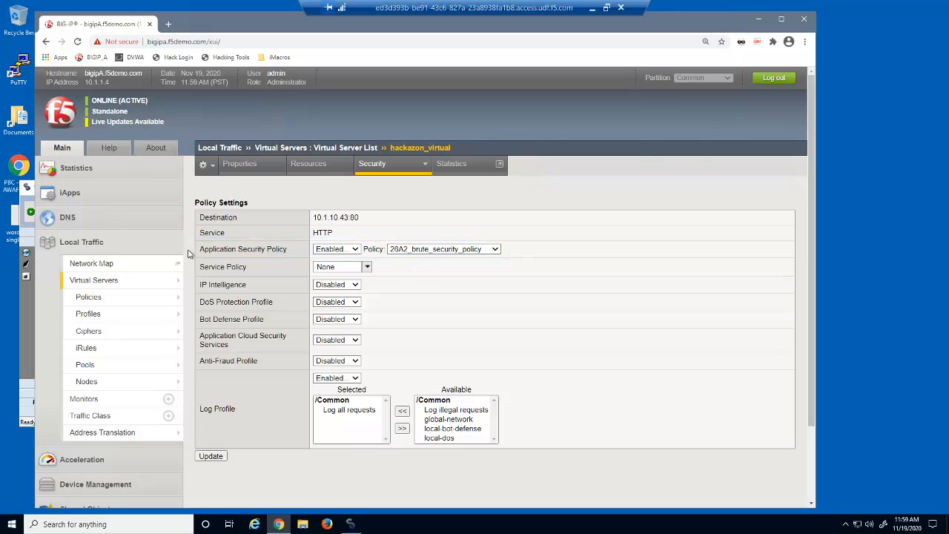
left_click(74, 340)
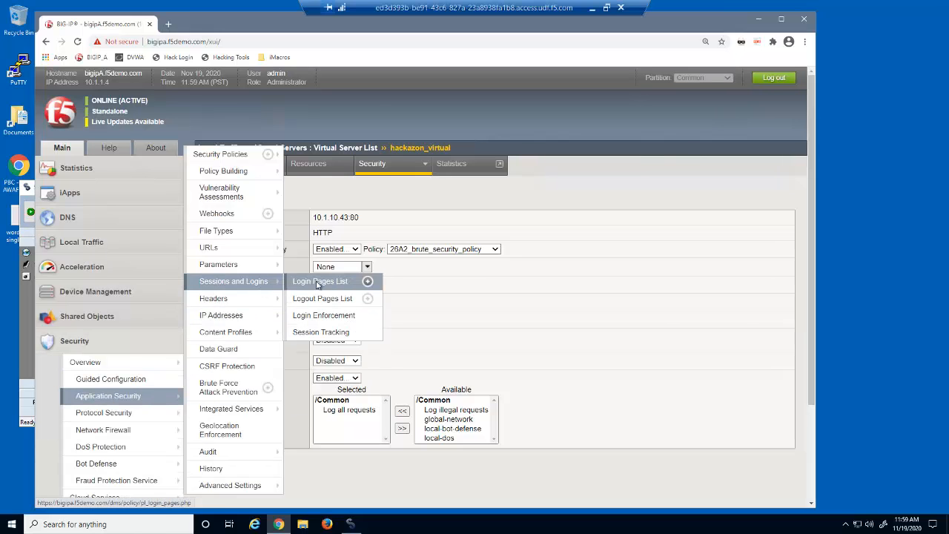
Step: Open the [HTTP] /user/login entry from the Login Pages List to review its parameters
left_click(319, 281)
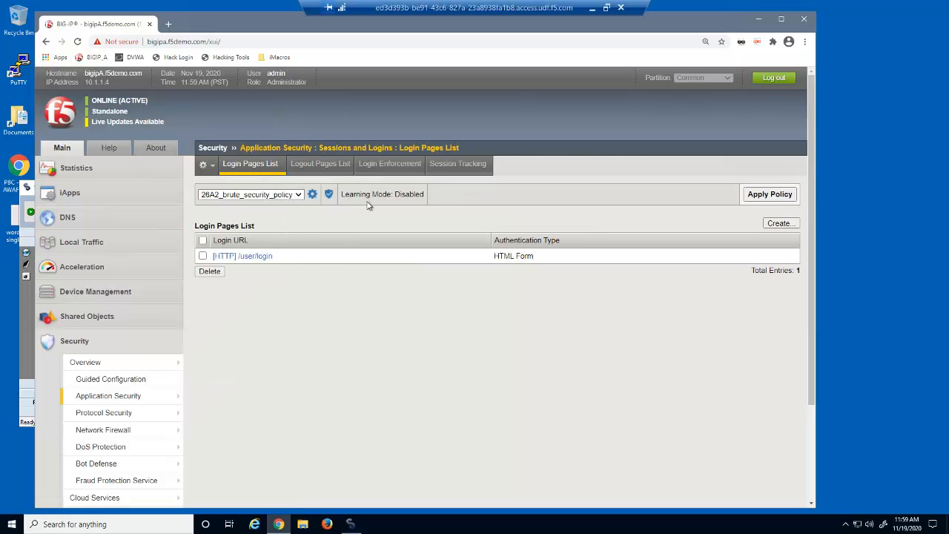
left_click(242, 256)
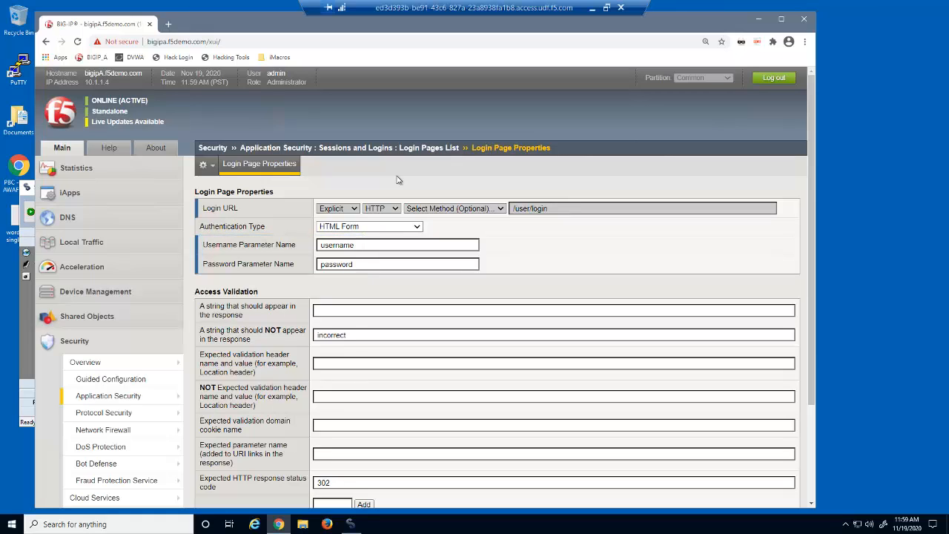
left_click(331, 335)
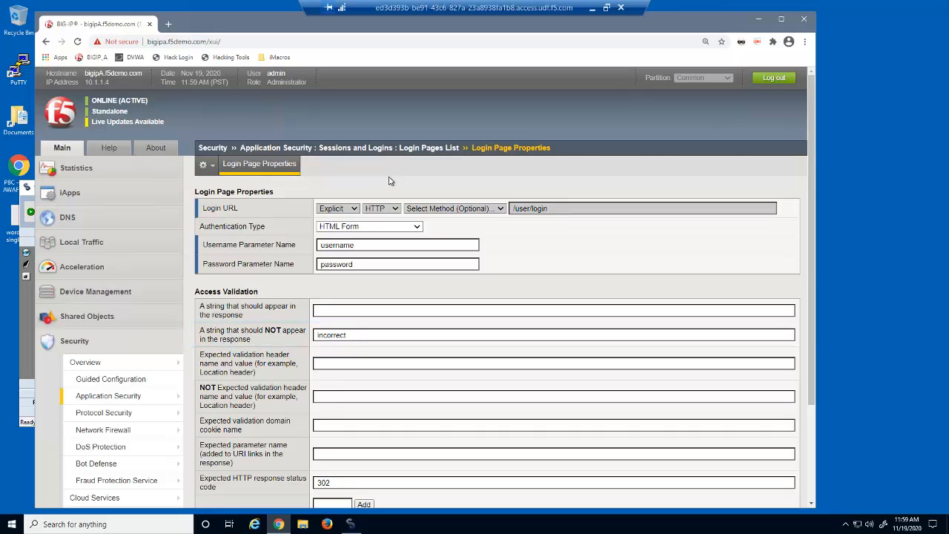
left_click(108, 396)
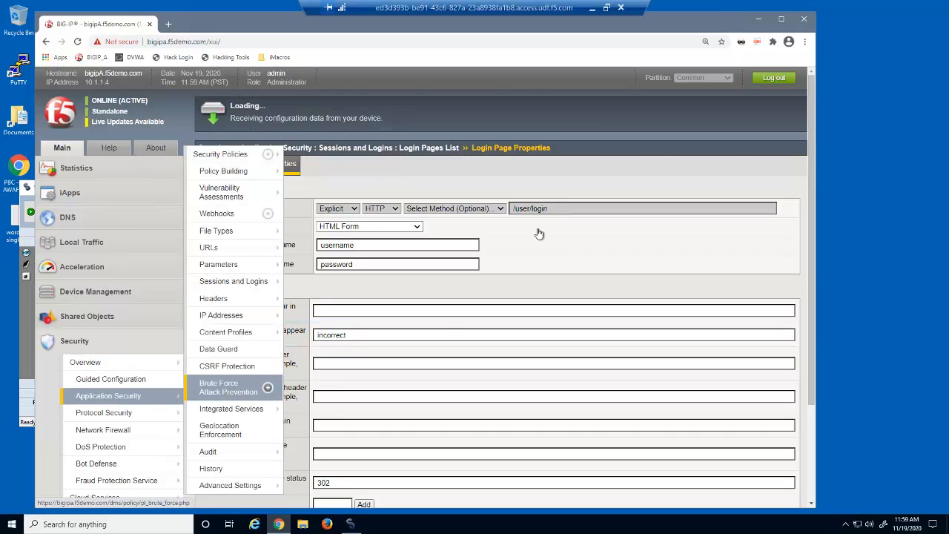
Step: Start a brute force configuration for /user/login with Alarm and Client Side Integrity for usernames
left_click(229, 387)
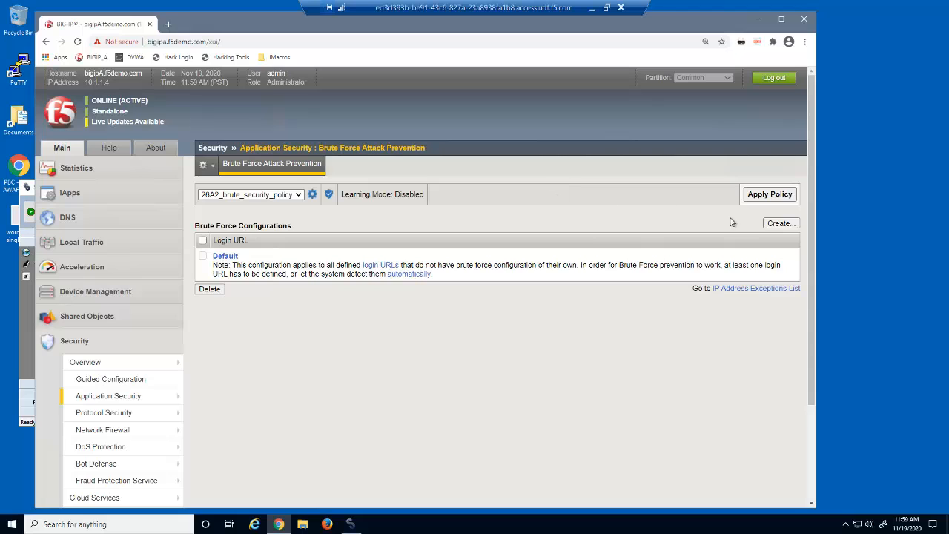
left_click(780, 223)
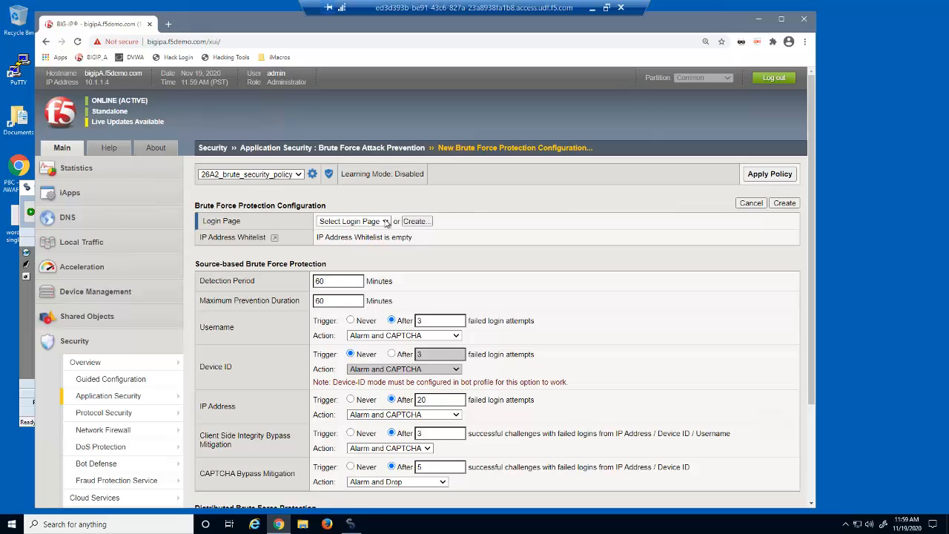
left_click(353, 221)
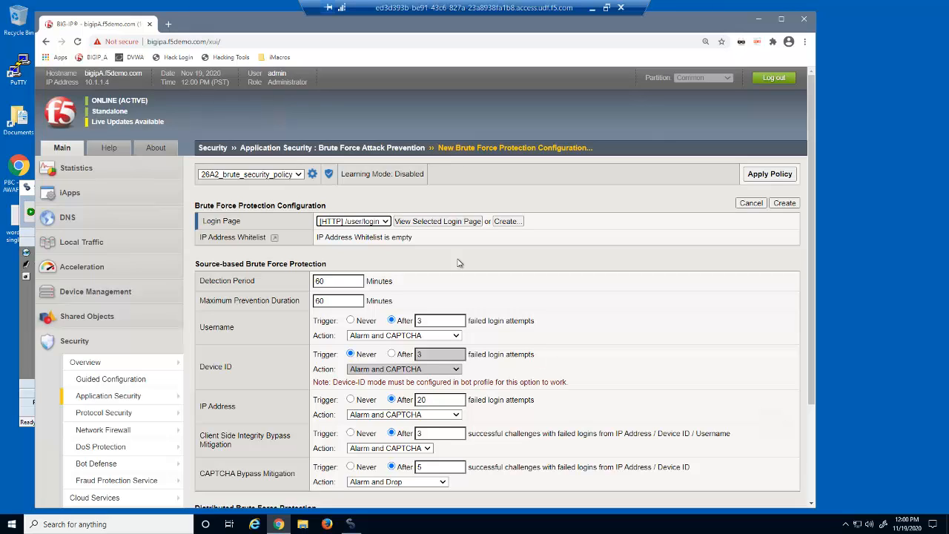
left_click(338, 300)
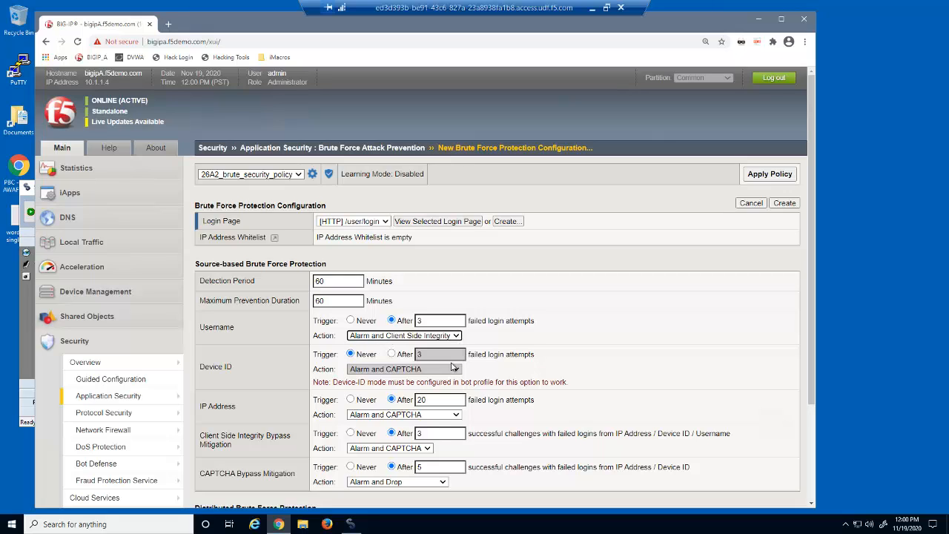
mouse_move(558, 335)
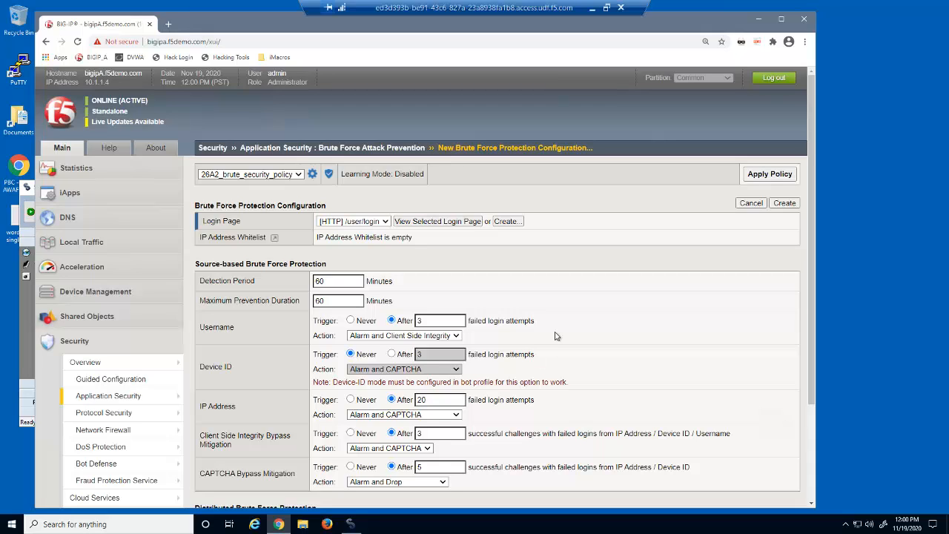
Step: Set IP-based and credential stuffing detection to Never and create the configuration
left_click(350, 400)
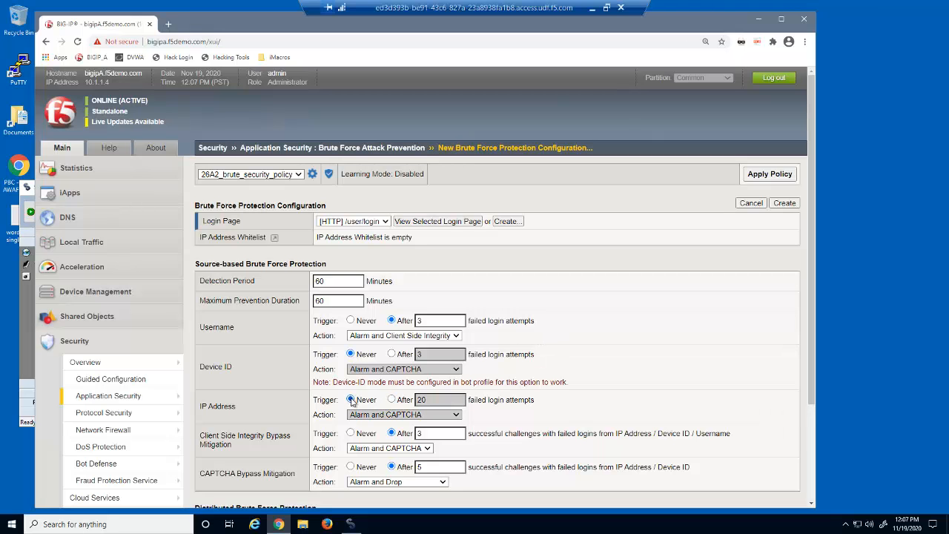
scroll("down", 3)
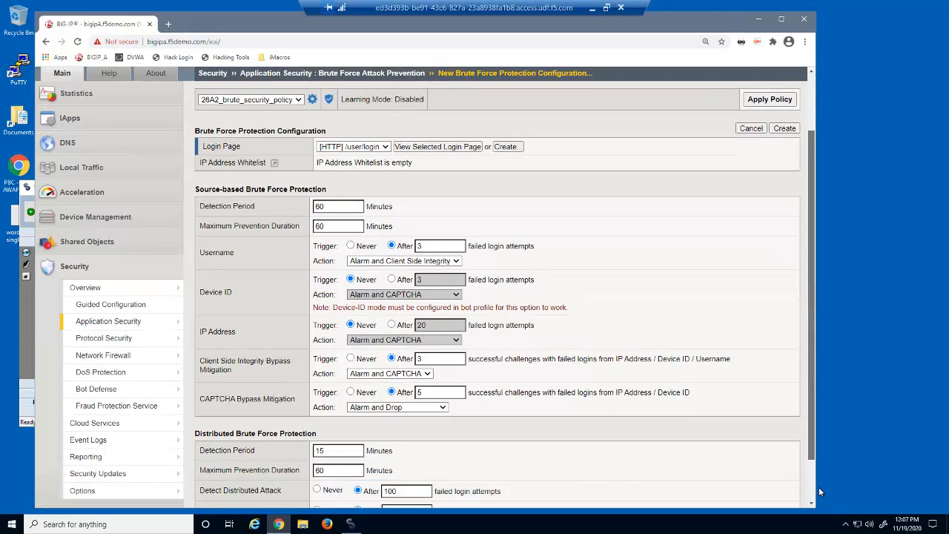
scroll("down", 3)
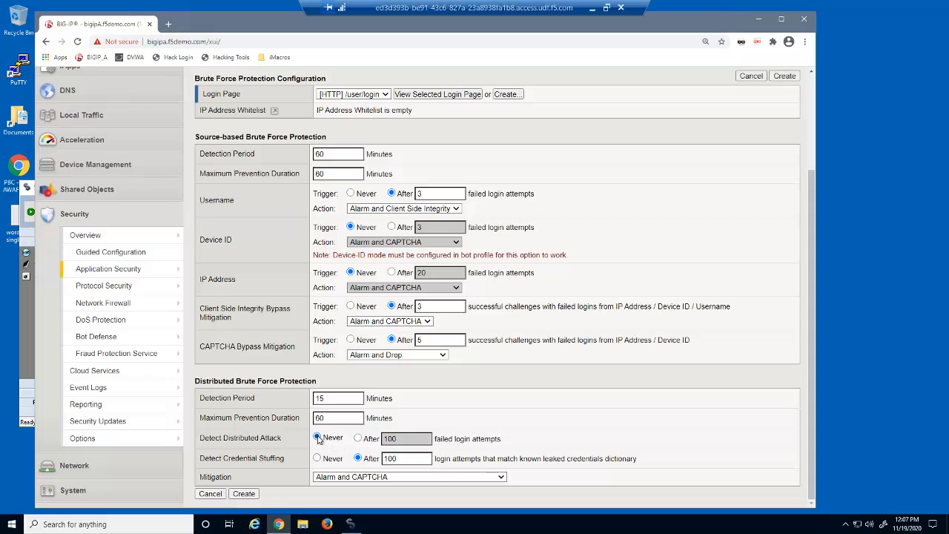
left_click(316, 458)
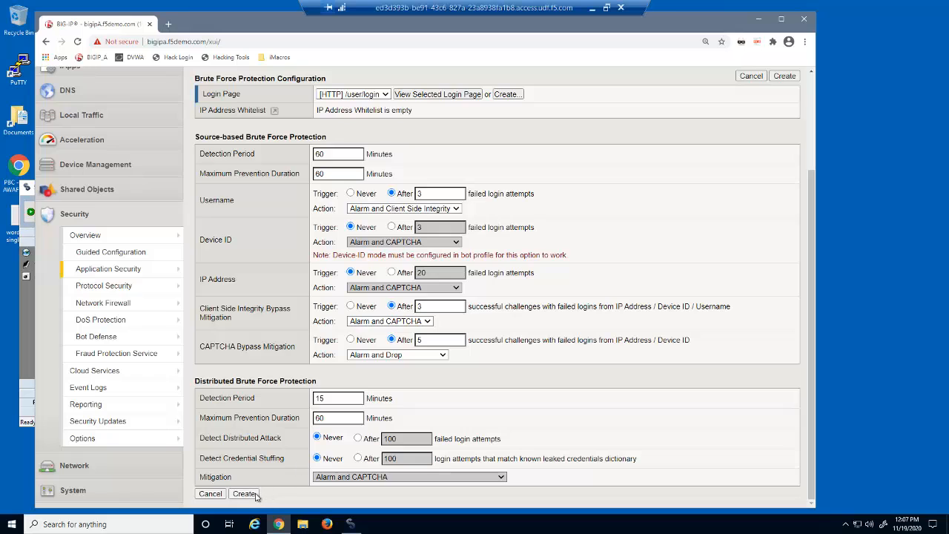
left_click(244, 493)
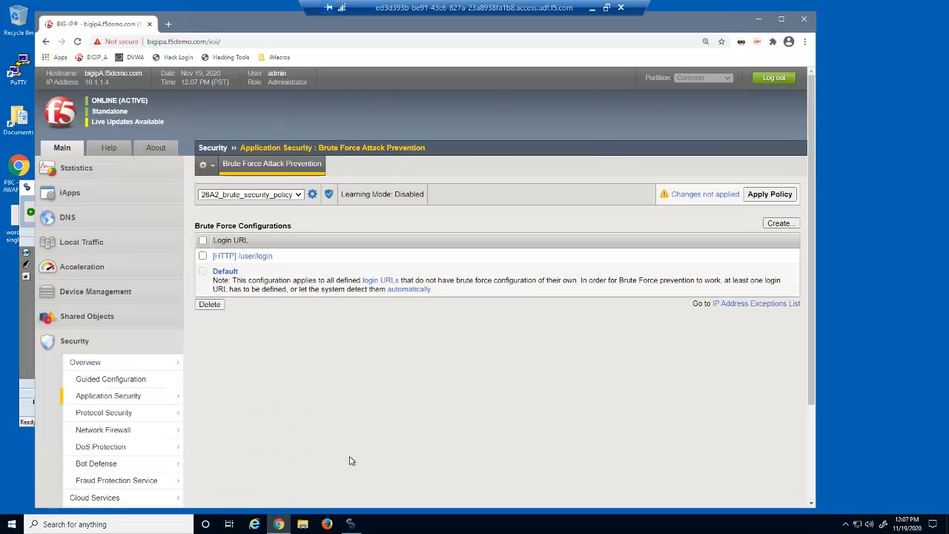
left_click(769, 193)
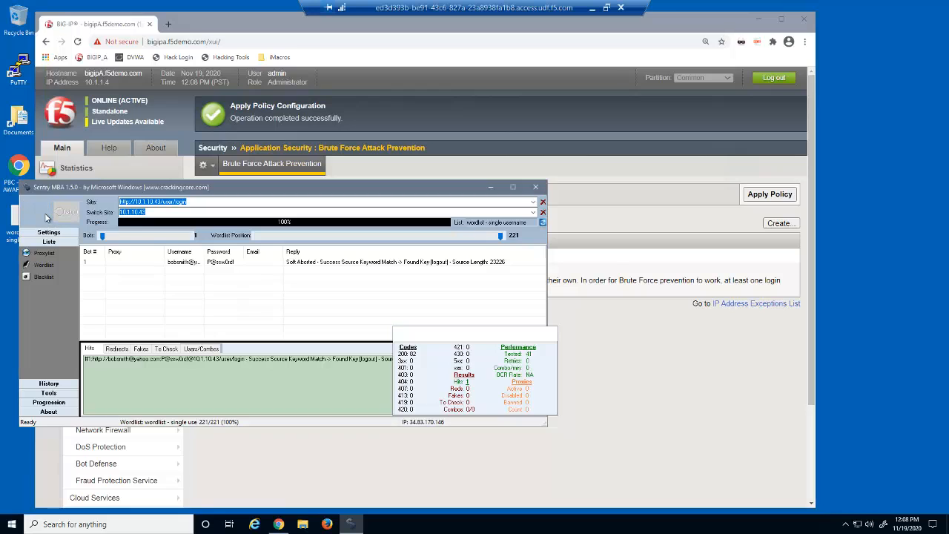
left_click(36, 212)
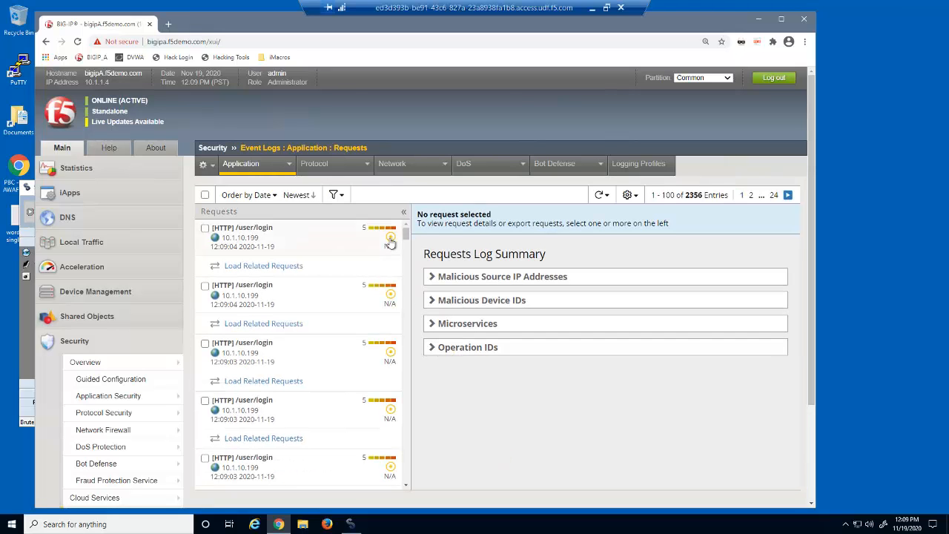
mouse_move(391, 237)
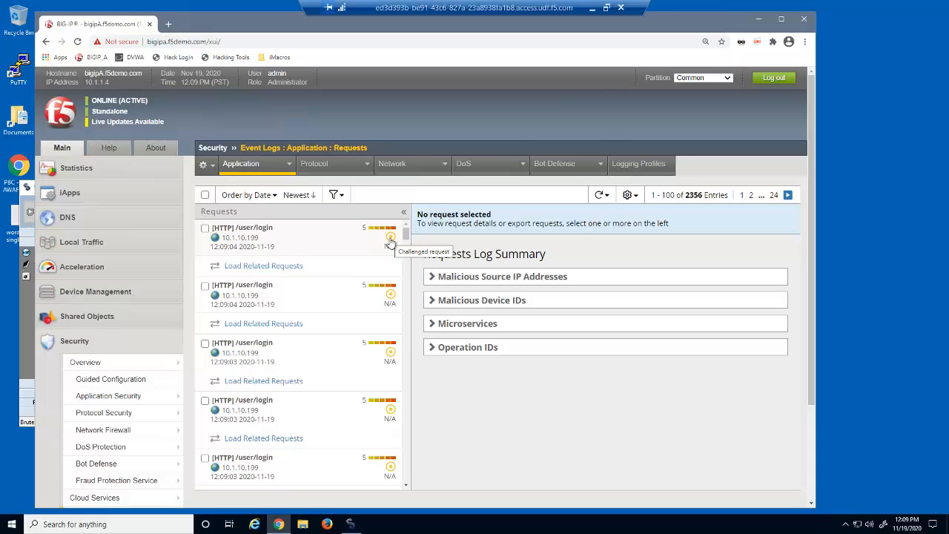
mouse_move(330, 204)
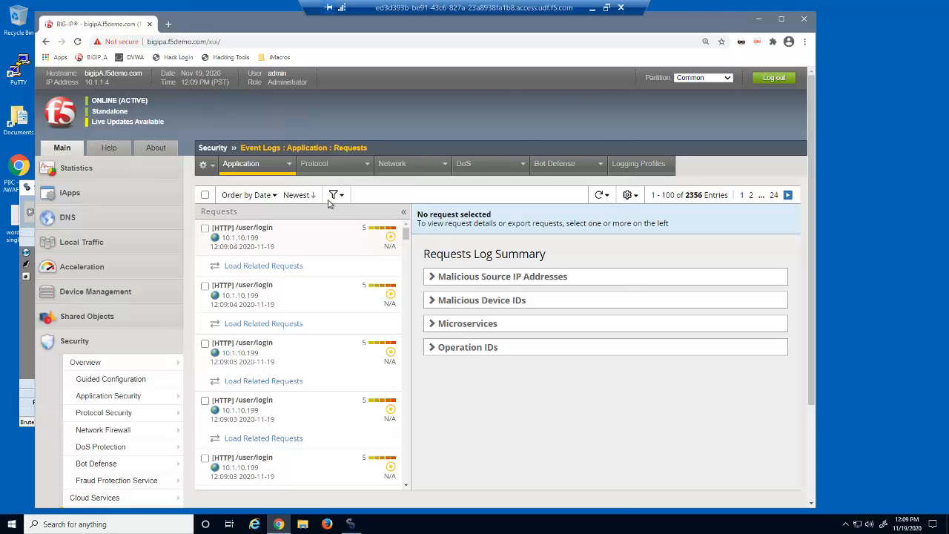
Step: Filter the request log to Challenged status and inspect a challenged /user/login request
left_click(334, 195)
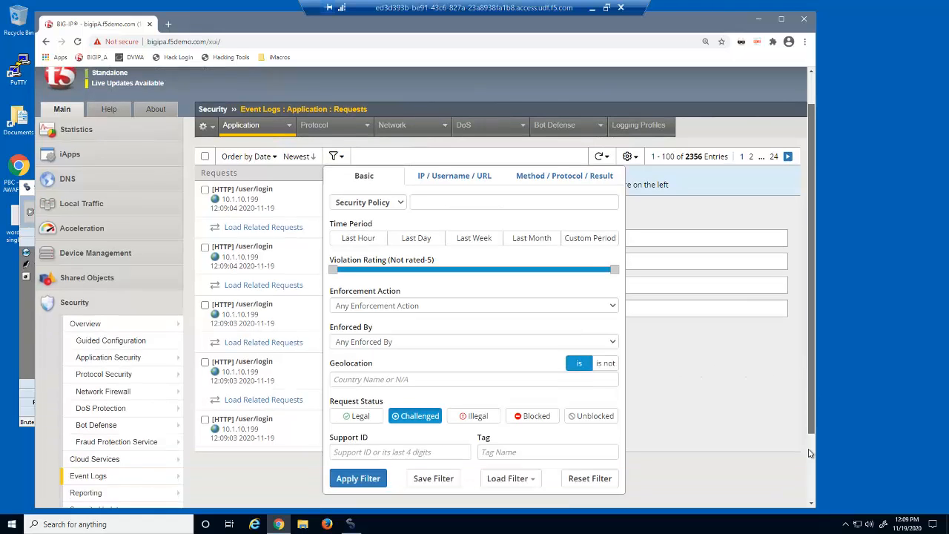
left_click(358, 478)
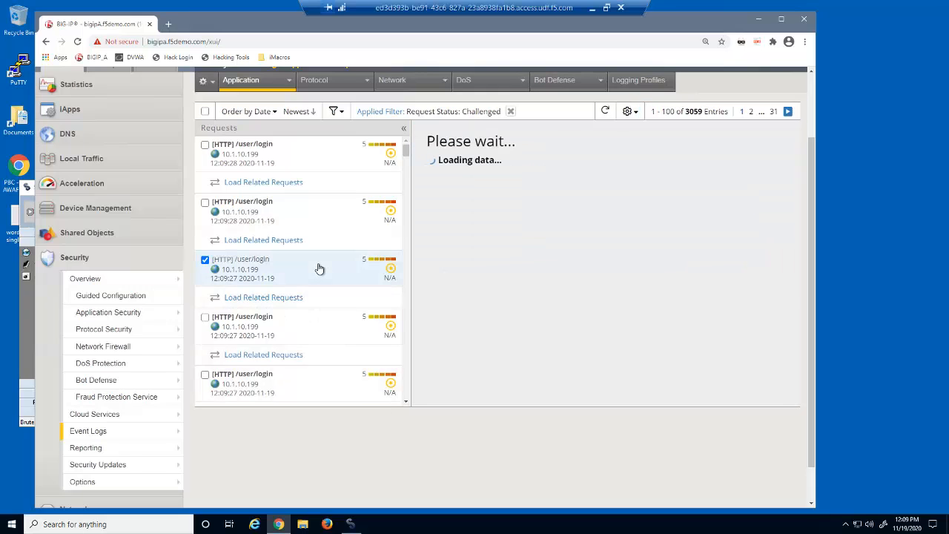
left_click(242, 268)
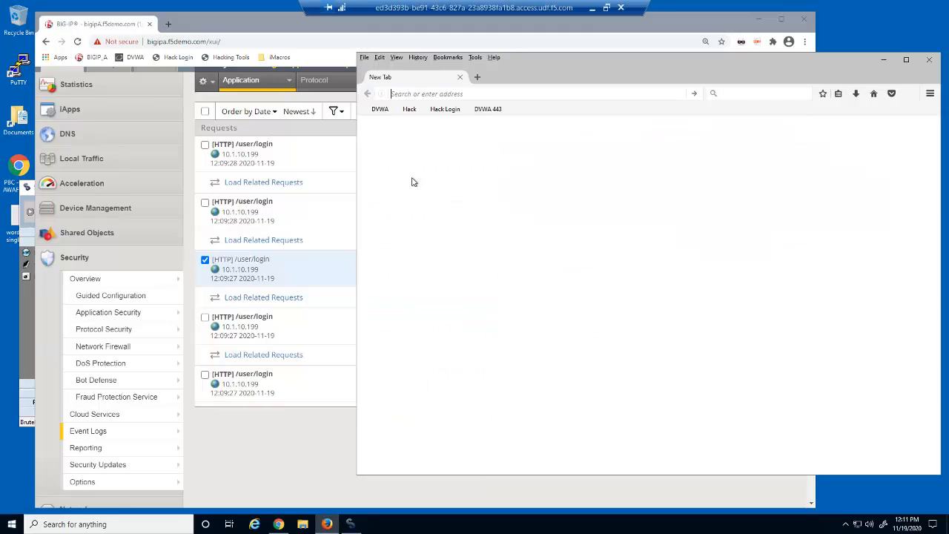
Step: Log in to Hackazon from the Hack Login bookmark as bobsmith to test a valid sign-in
left_click(445, 109)
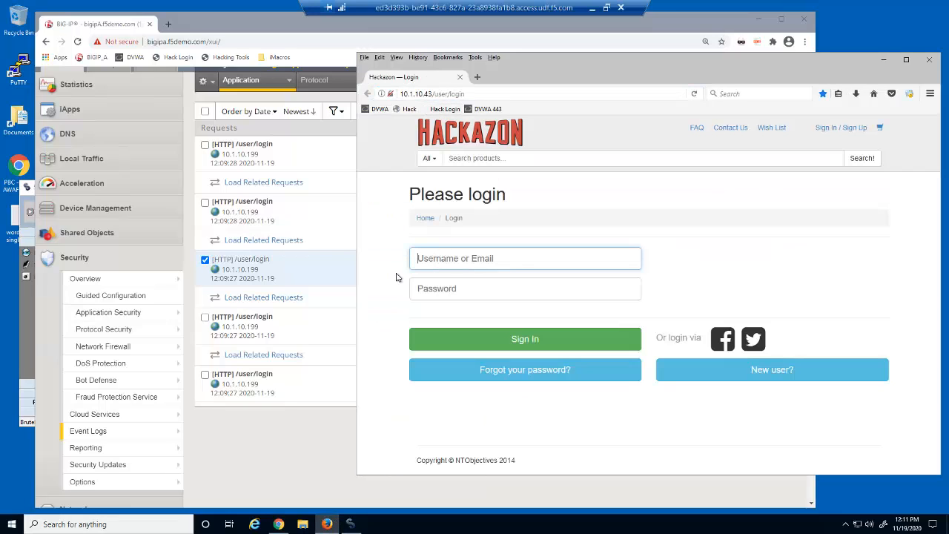
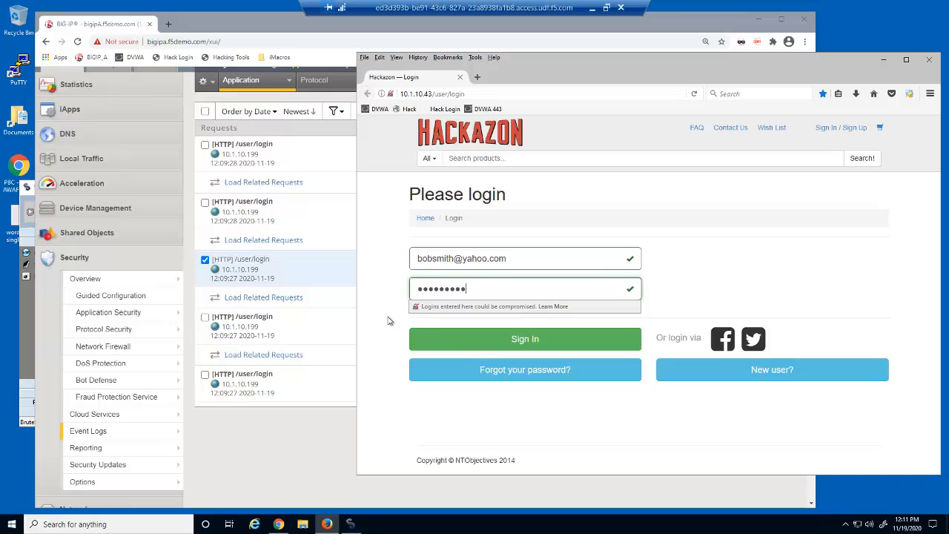
left_click(525, 339)
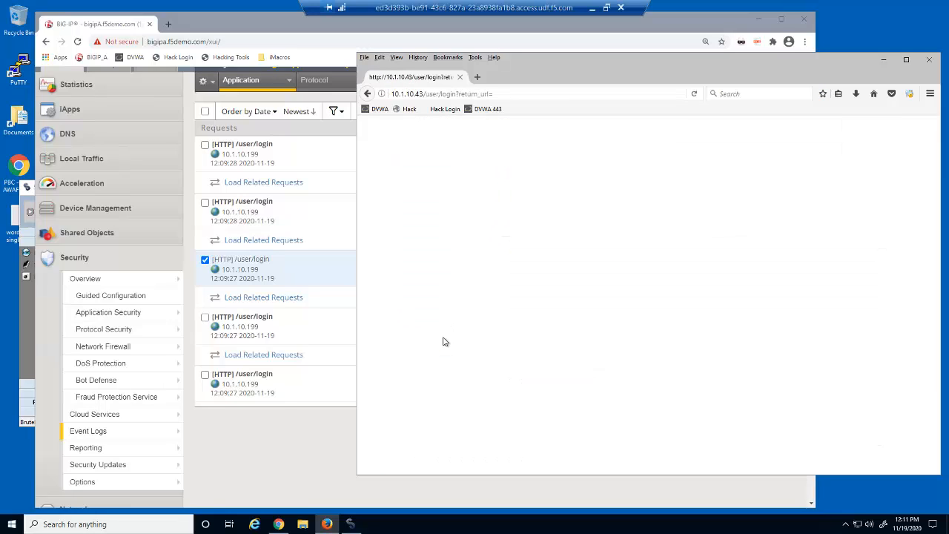